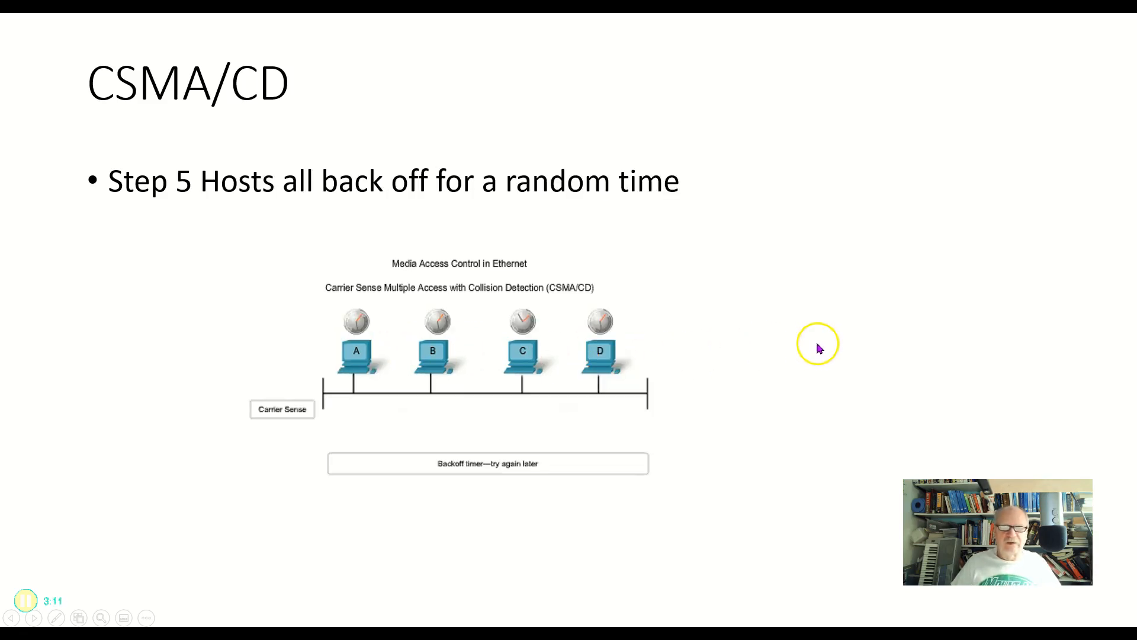
mouse_move(586, 330)
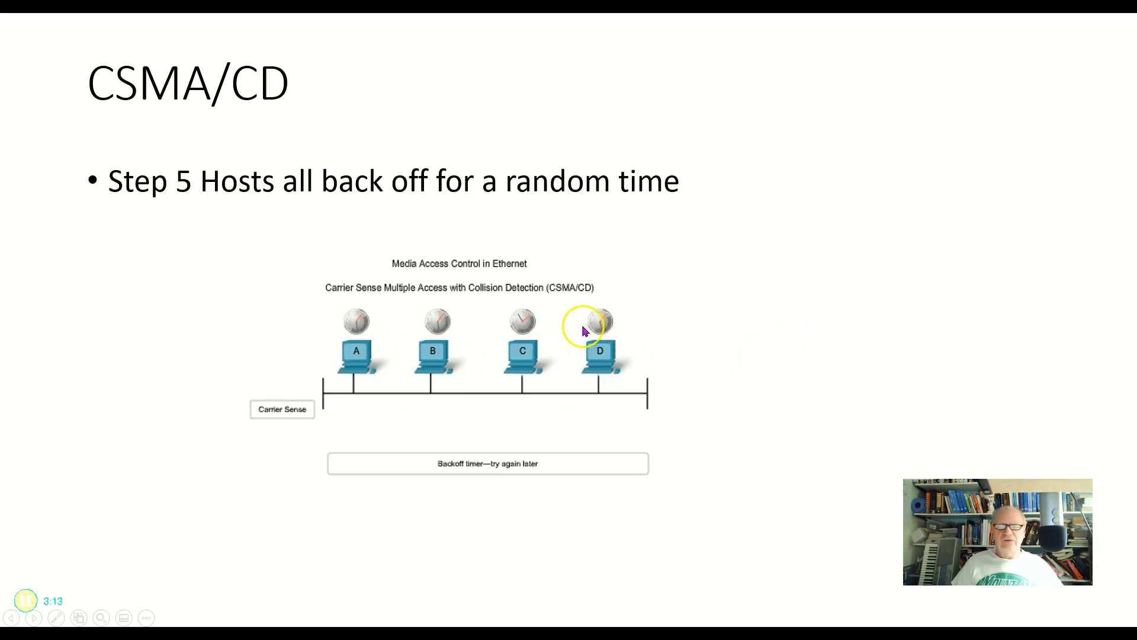
Step: Advance the slide show to Step 6, where the timer expires and hosts return to step 1
left_click(26, 617)
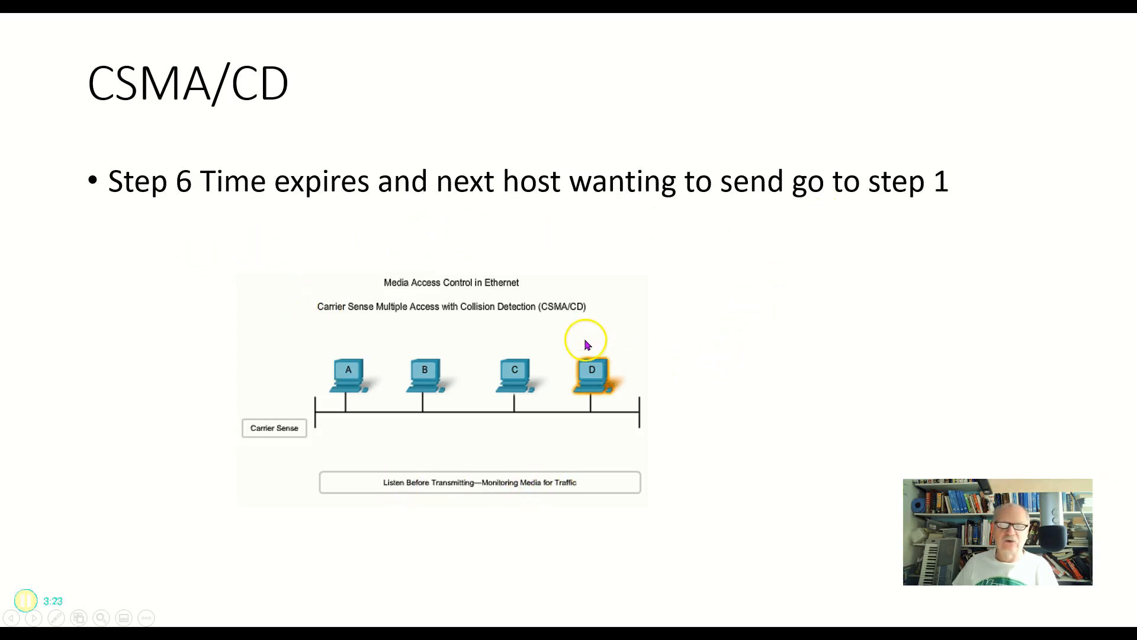
mouse_move(749, 397)
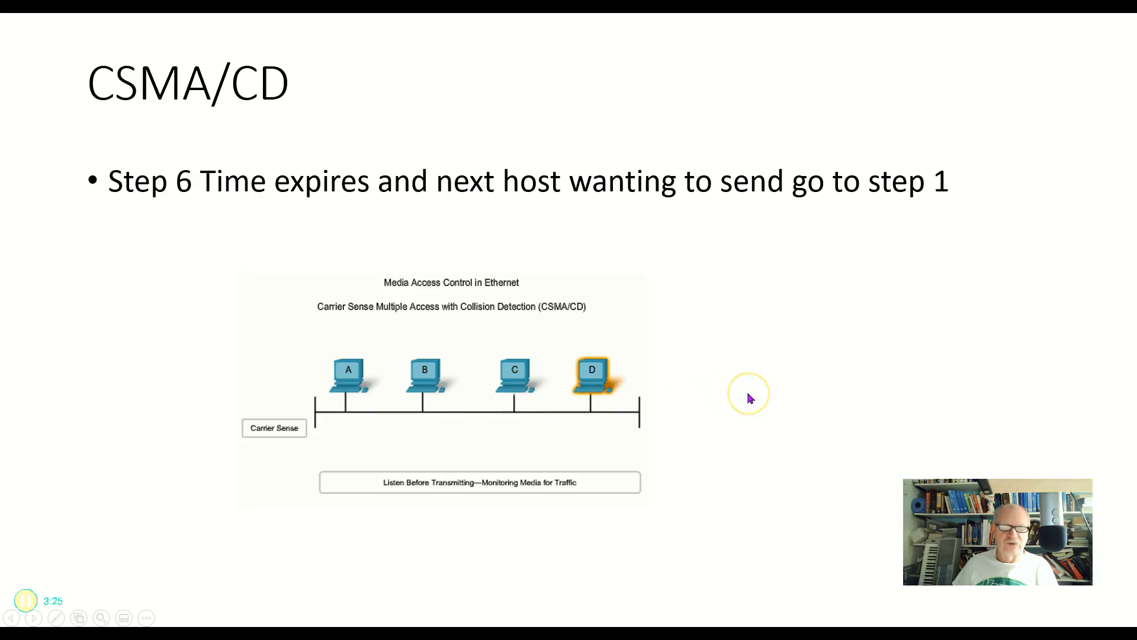